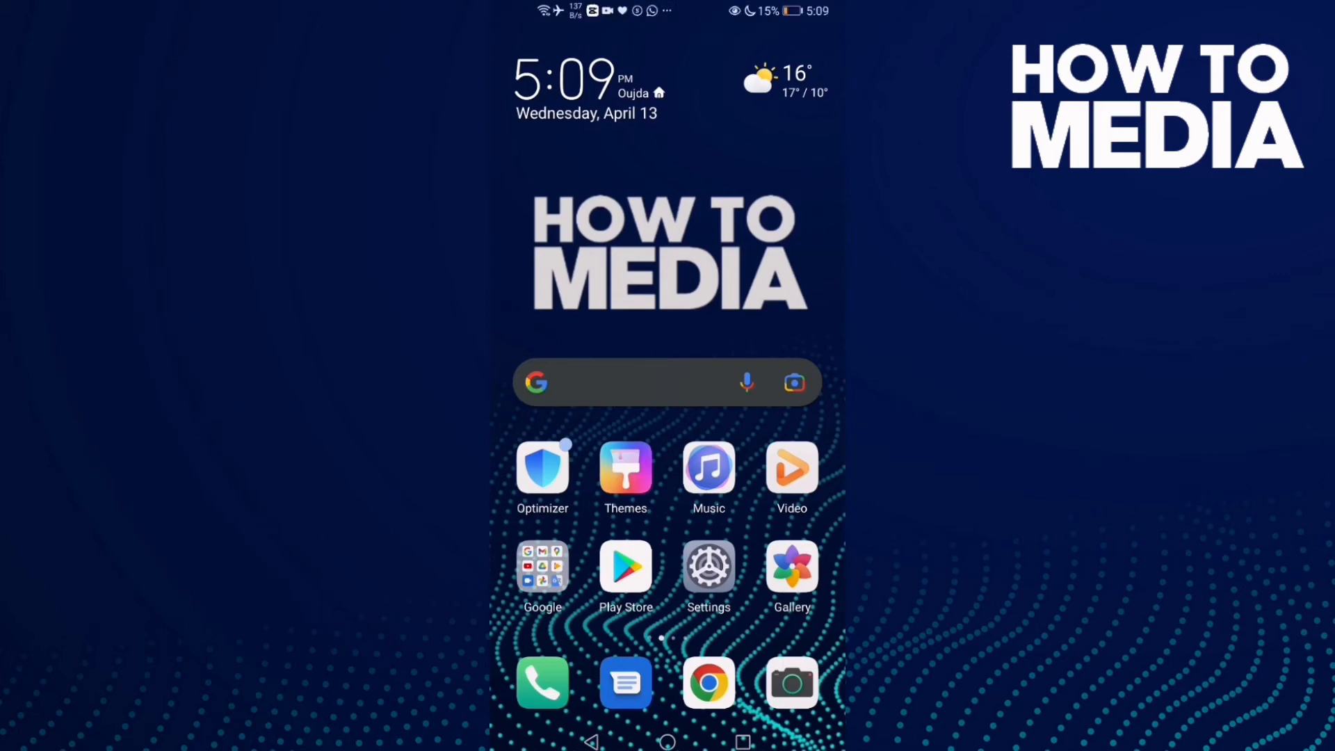
Swipe the home screen to the page holding the Xbox app icon.
scroll("left", 3)
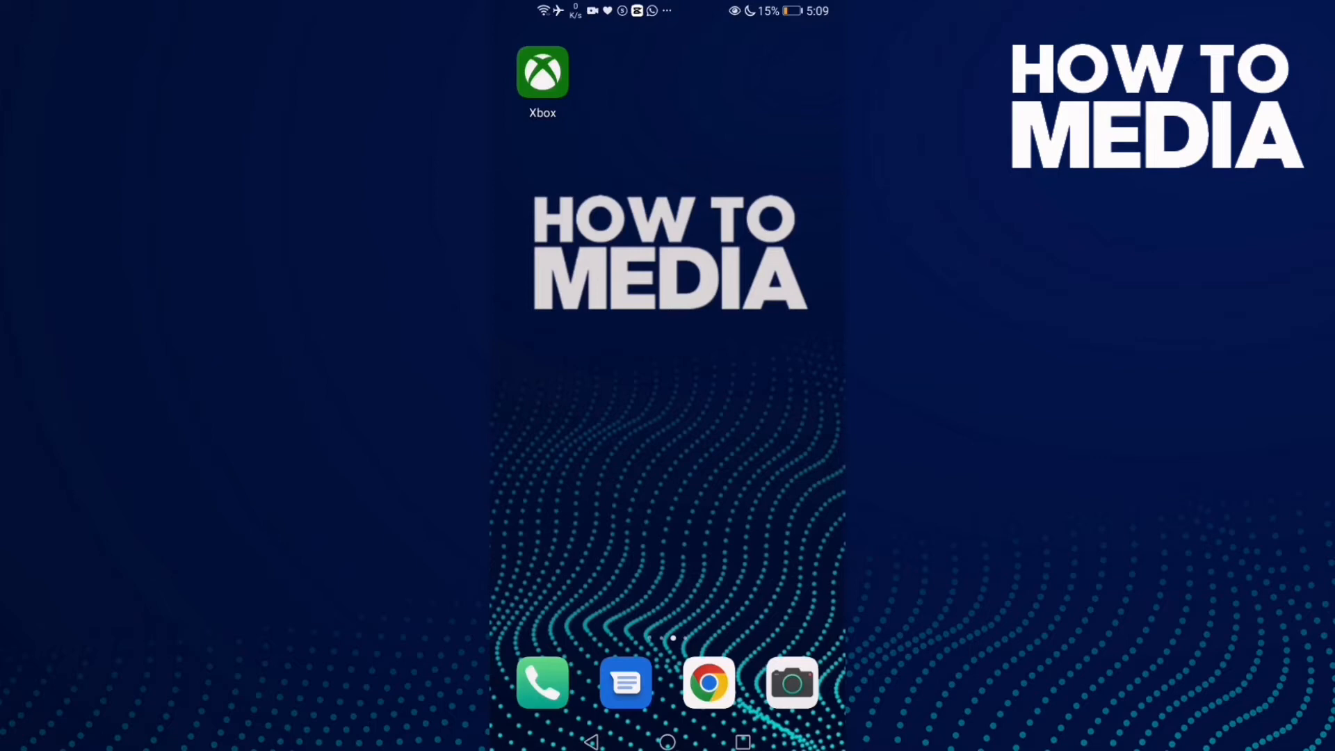
Launch Xbox, go to your profile and reach the Linked accounts list.
left_click(542, 71)
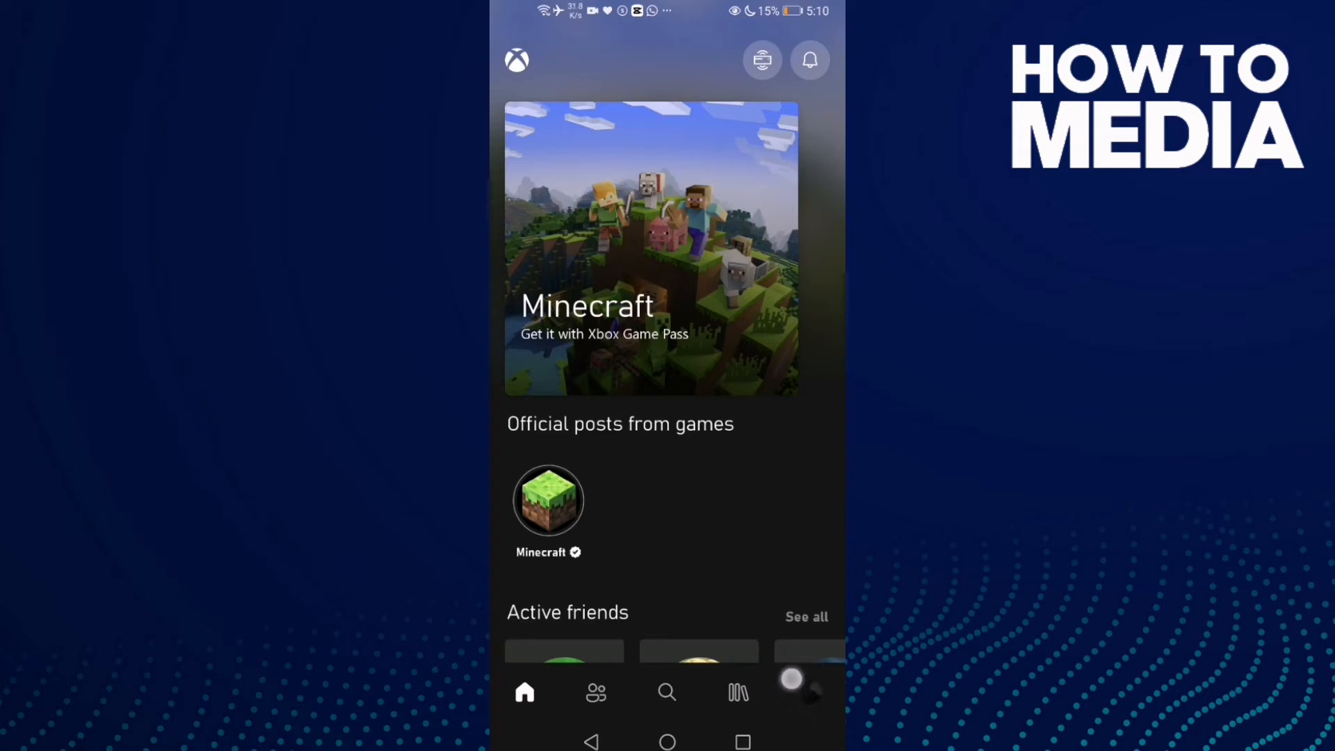
left_click(810, 693)
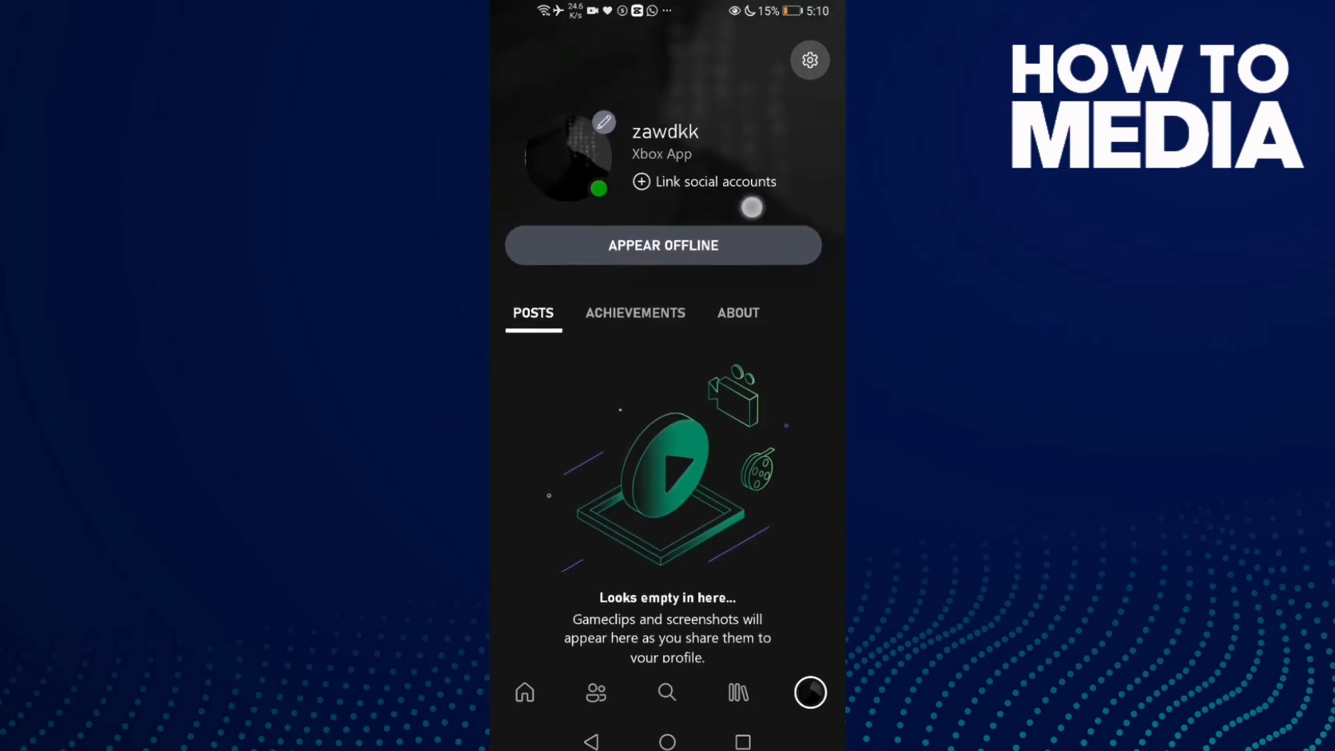
left_click(715, 181)
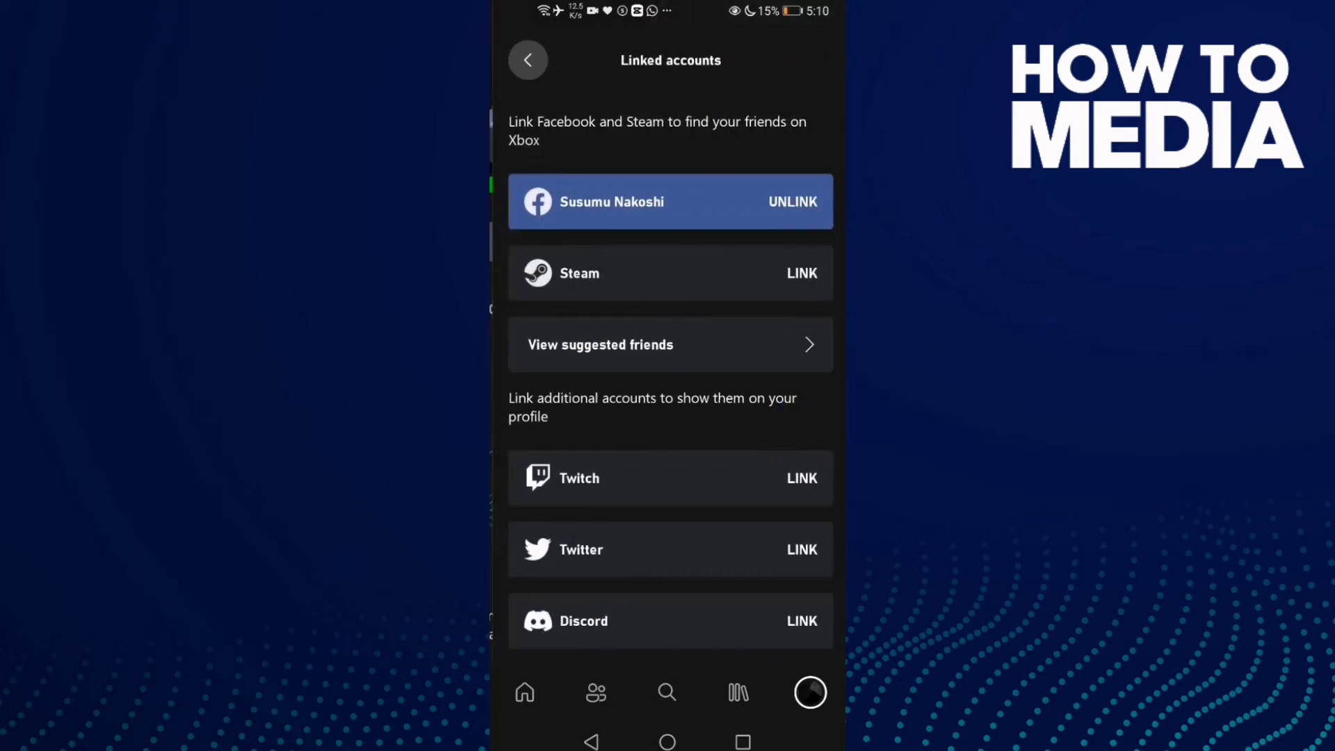
Choose LINK next to Discord, bringing up the Discord login page.
scroll("down", 3)
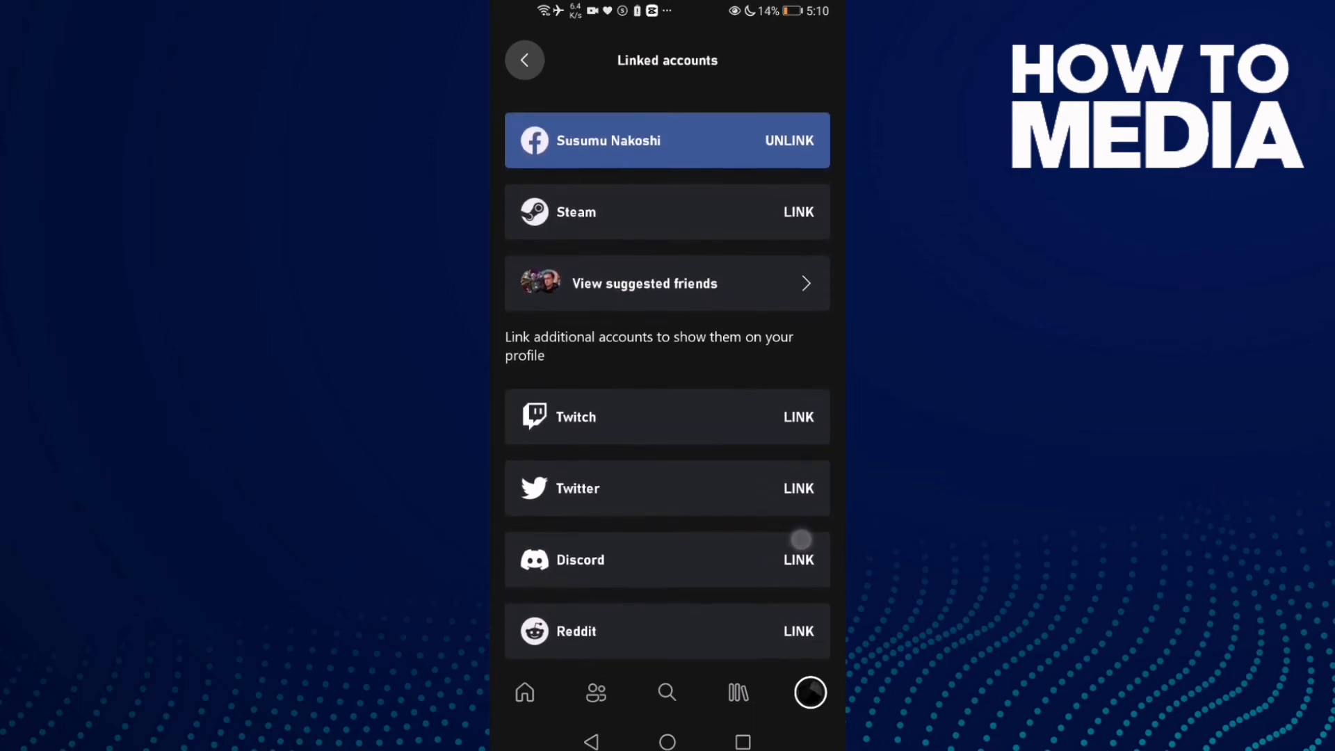
left_click(798, 559)
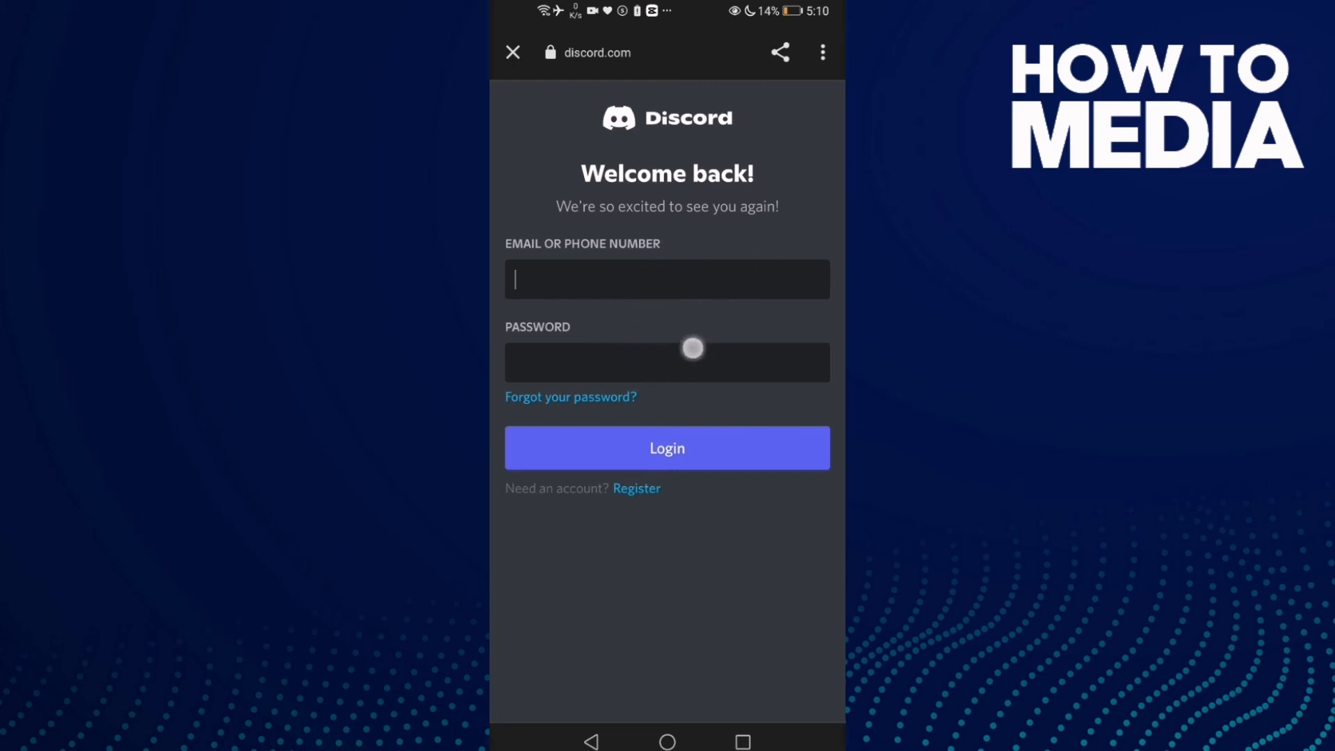
Leave the Discord login unsigned and return to the Android home screen.
left_click(513, 52)
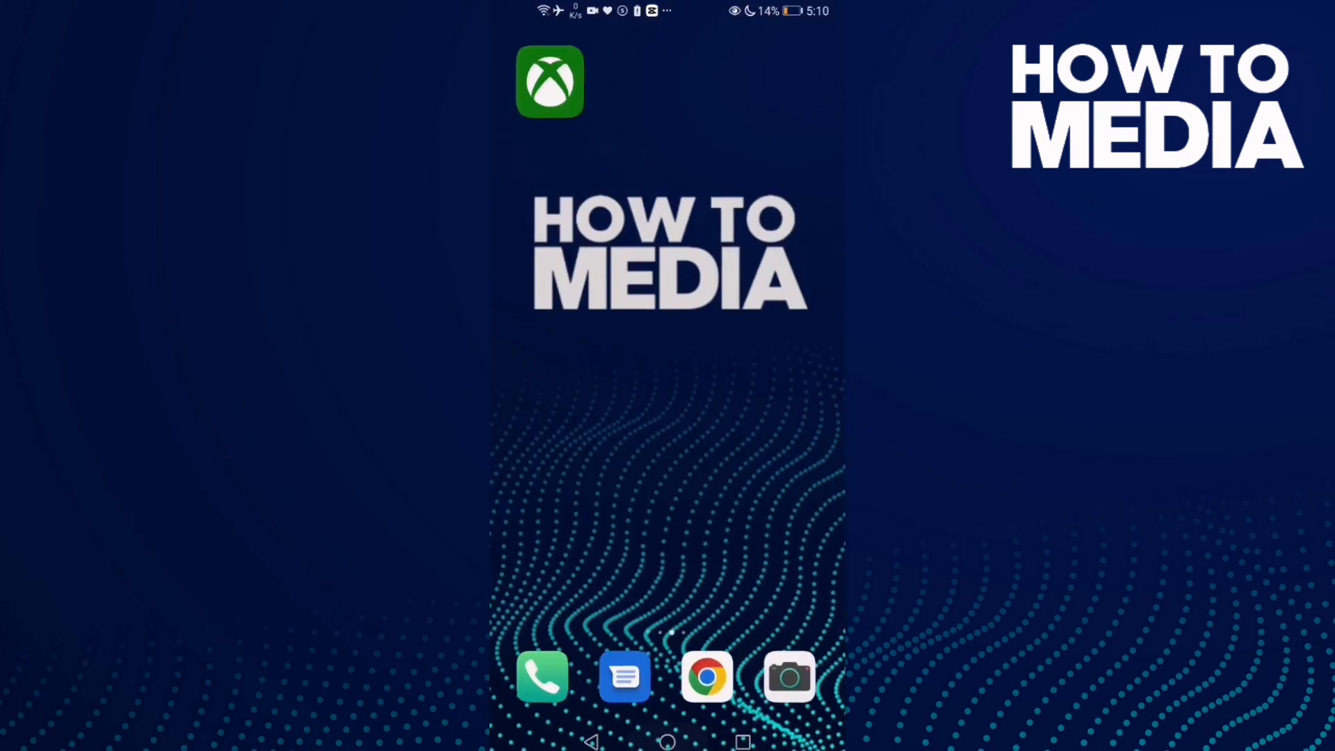